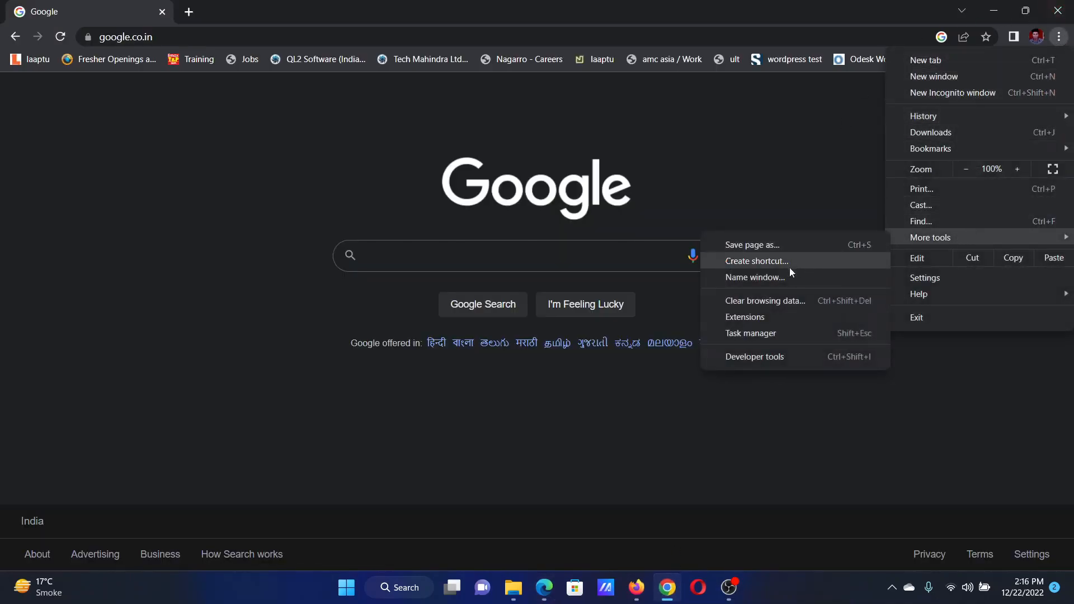
mouse_move(772, 266)
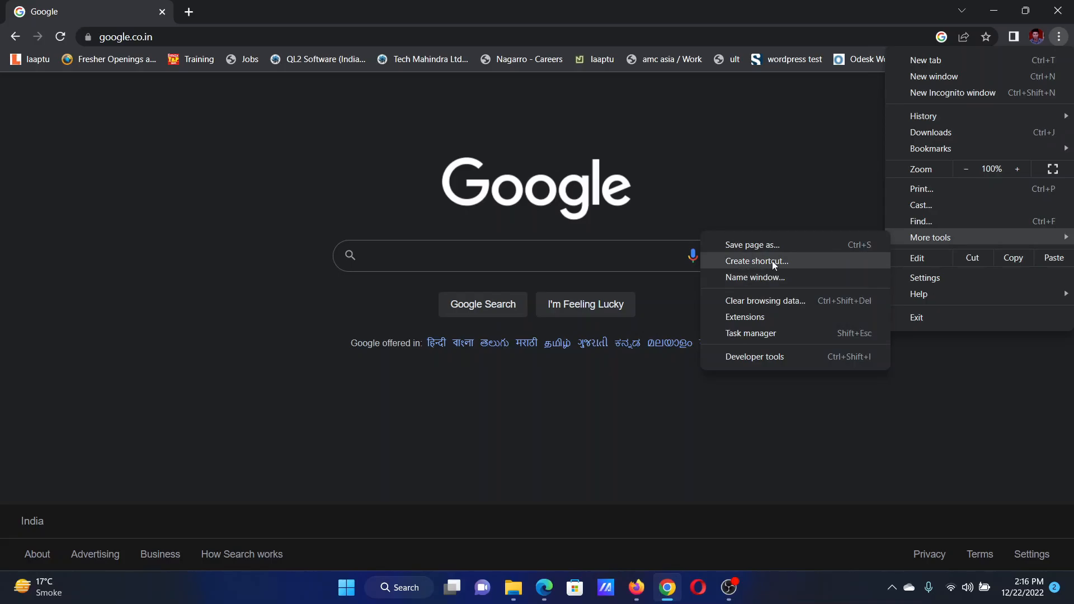
- Choose Create shortcut from Chrome's More tools menu for the Google homepage
left_click(756, 261)
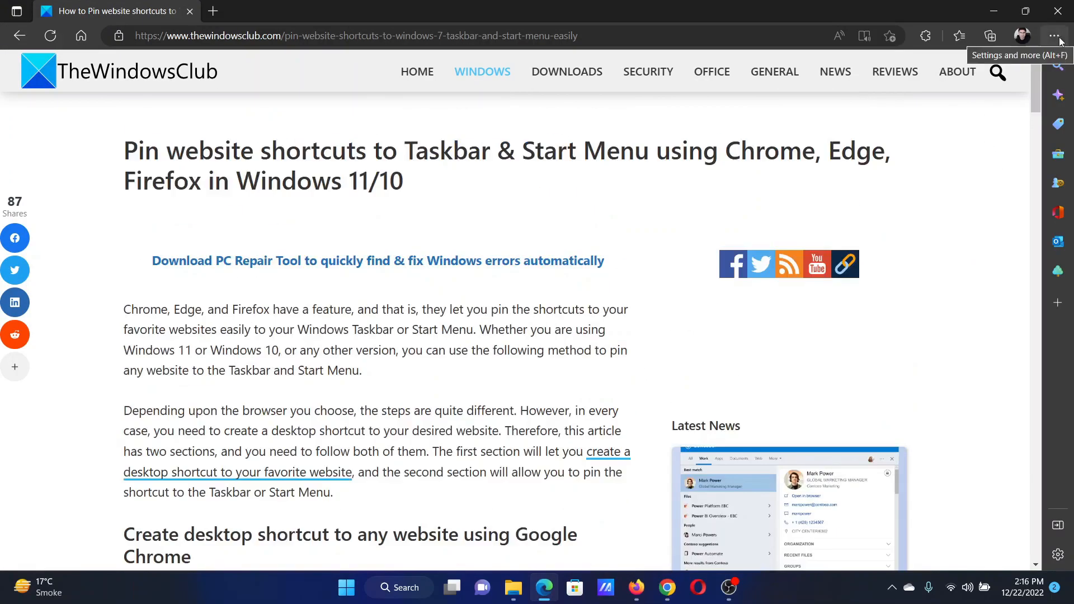
- Open Edge's Install this site as an app prompt for the TheWindowsClub pinning article
left_click(1054, 36)
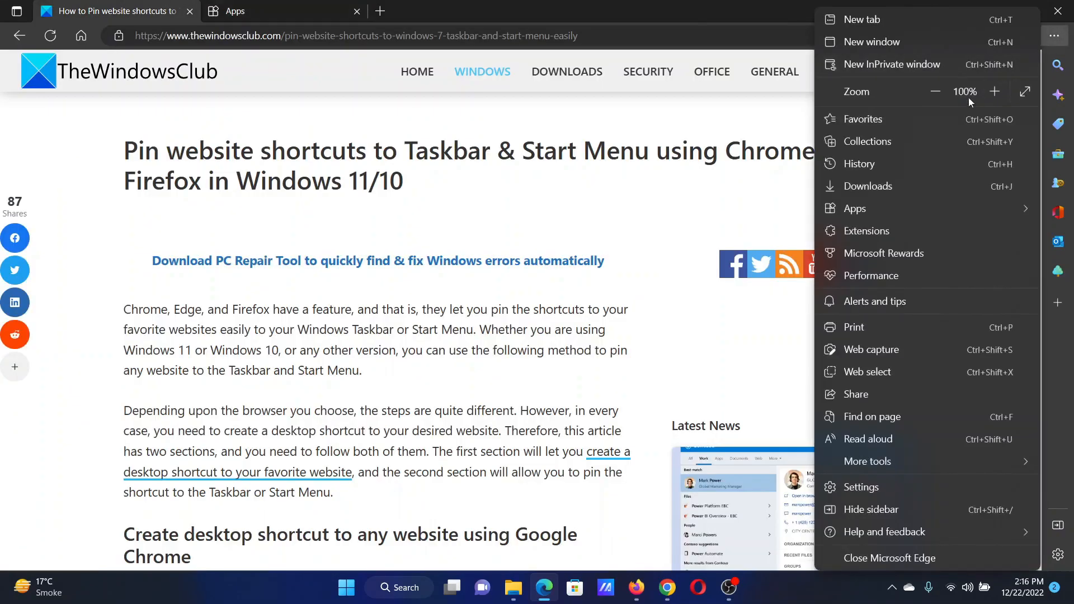
left_click(854, 208)
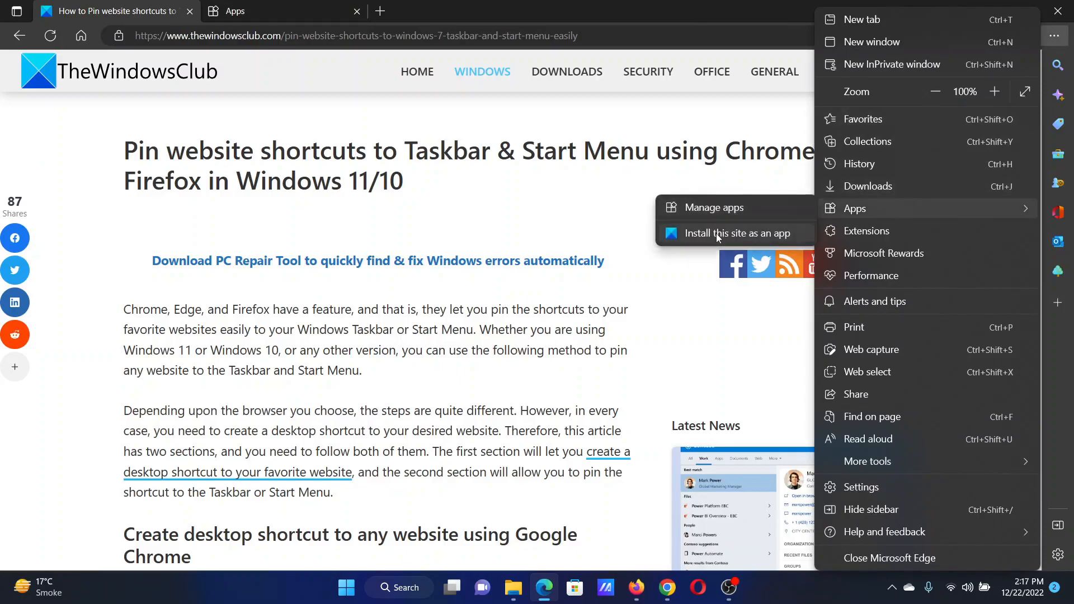
left_click(737, 233)
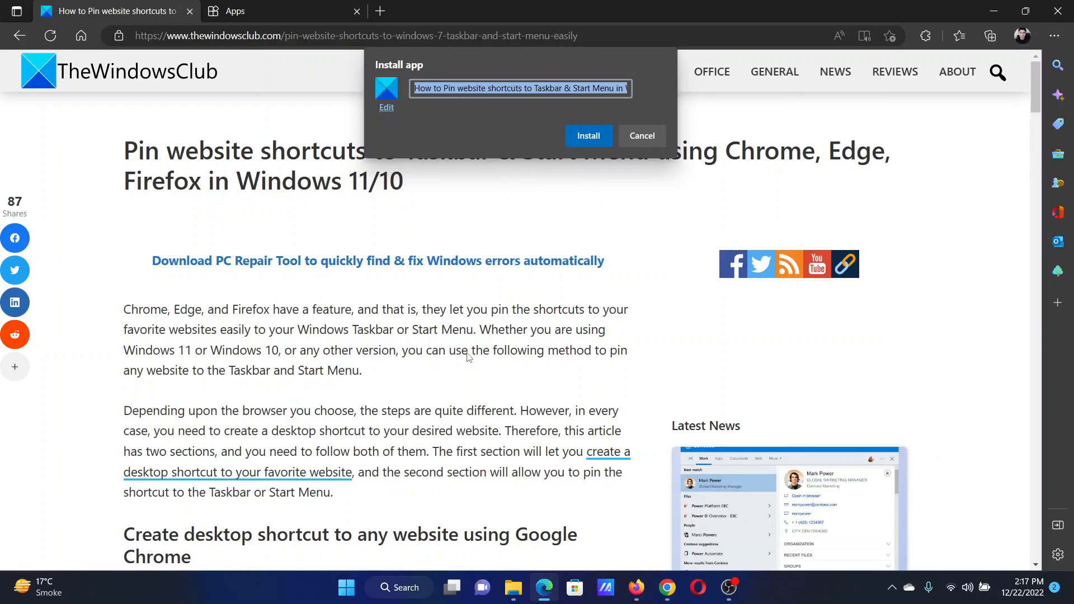
- Close the Install app prompt by clicking outside it, without installing
left_click(641, 135)
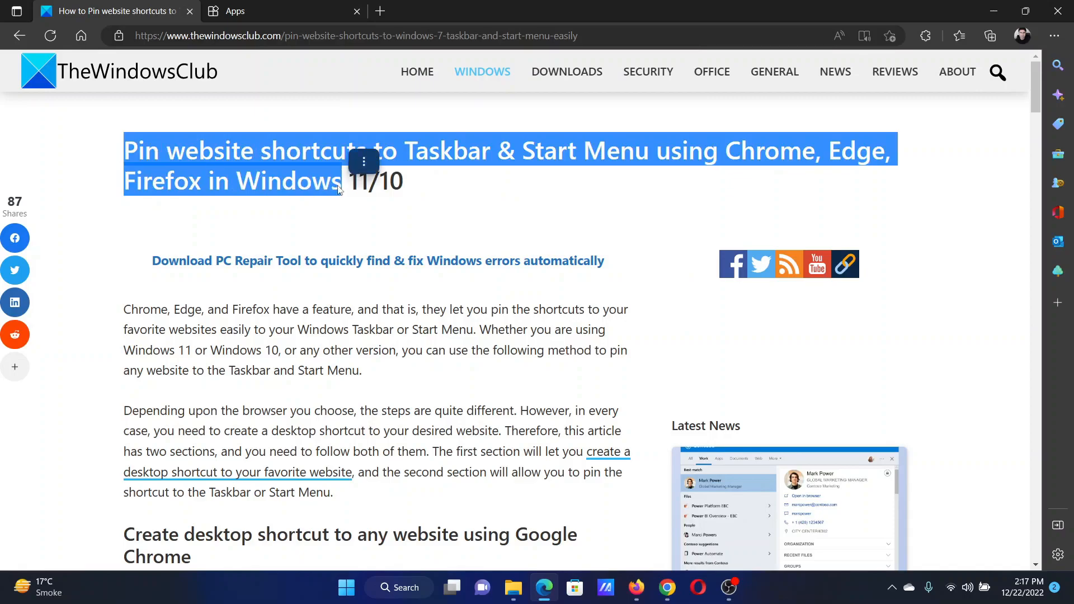
mouse_move(338, 211)
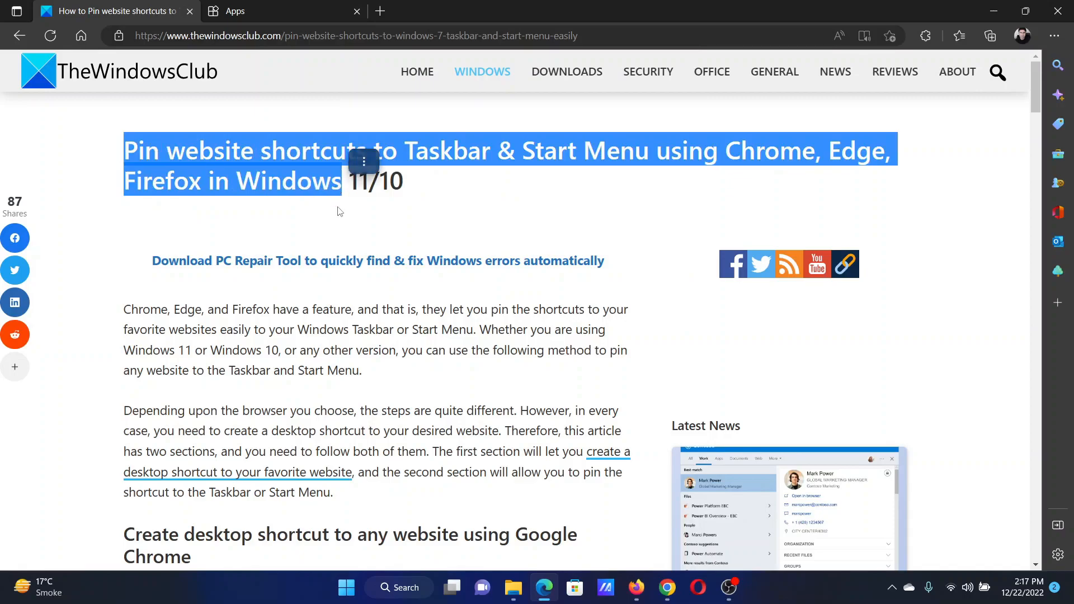
left_click(437, 211)
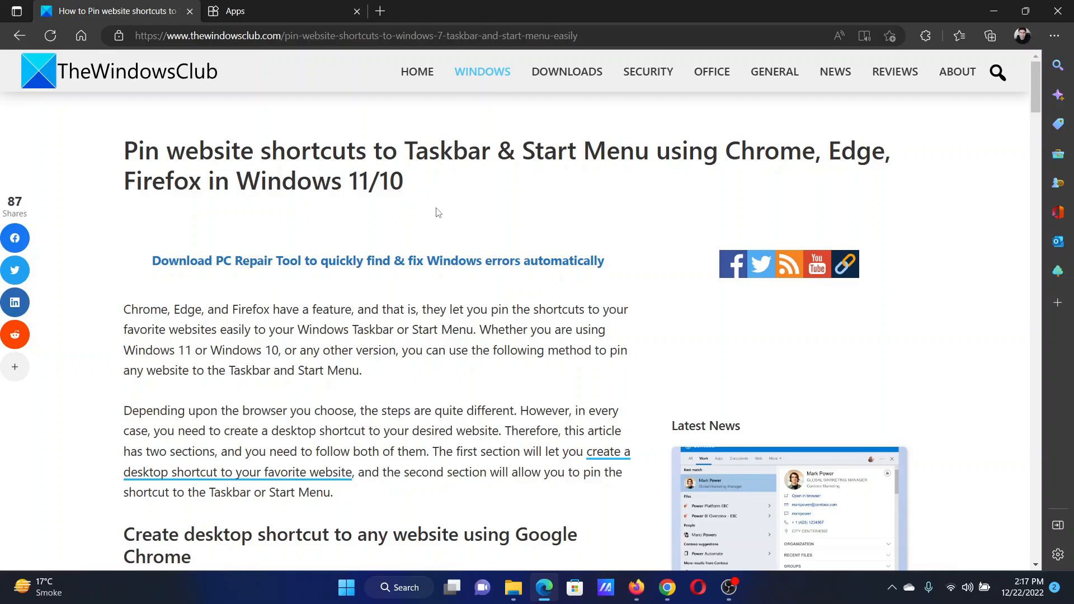
mouse_move(745, 241)
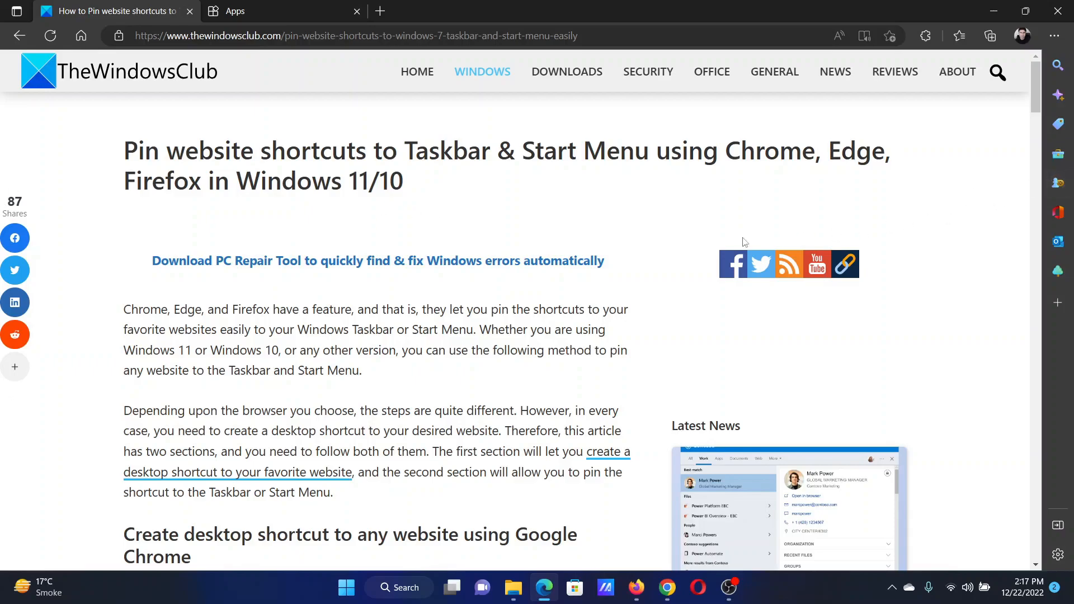
mouse_move(435, 244)
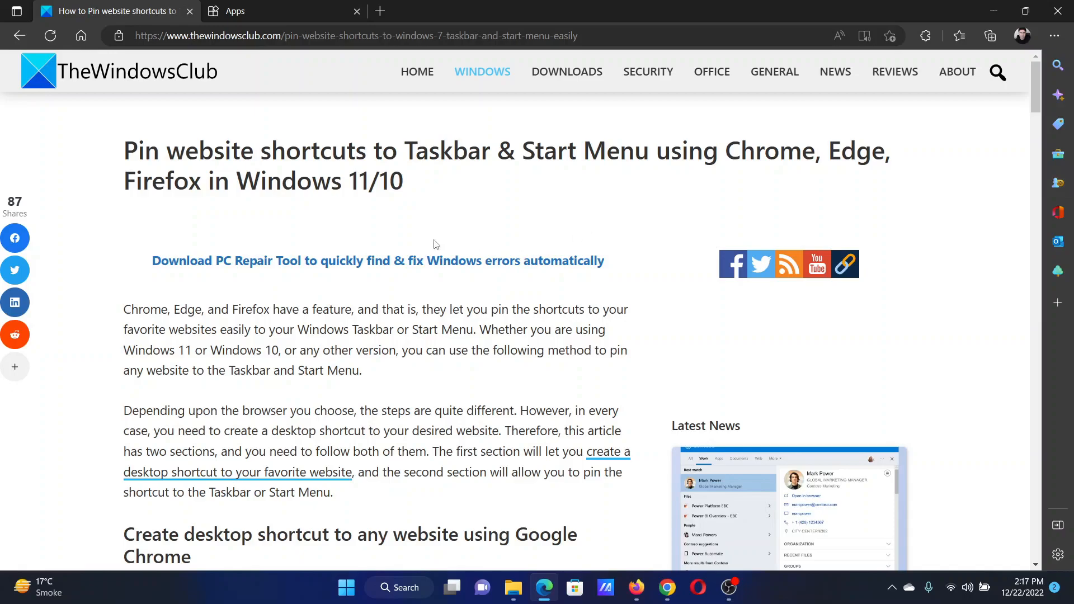
mouse_move(817, 399)
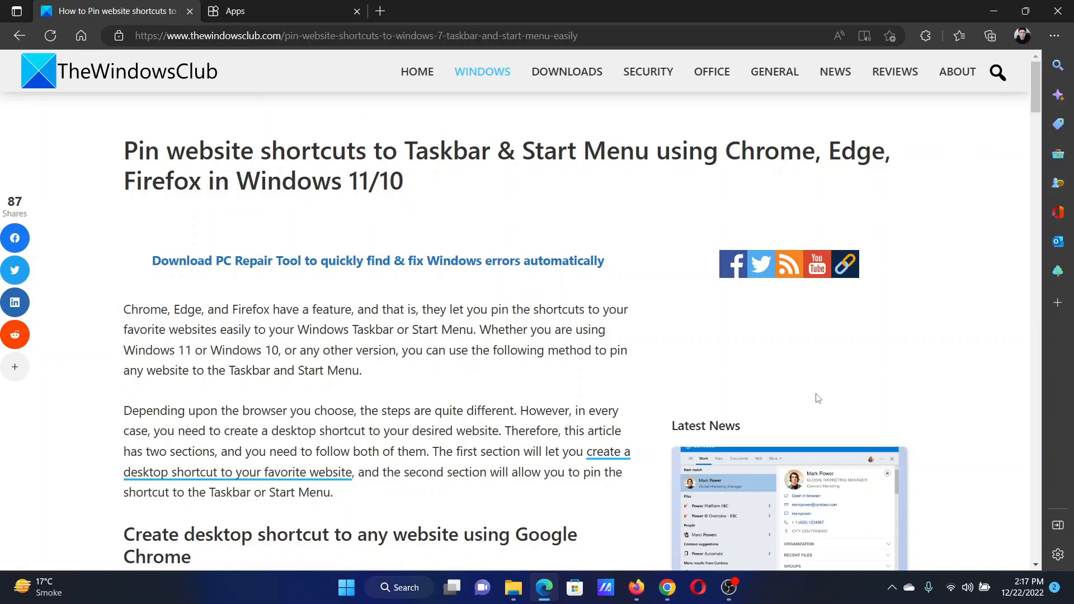